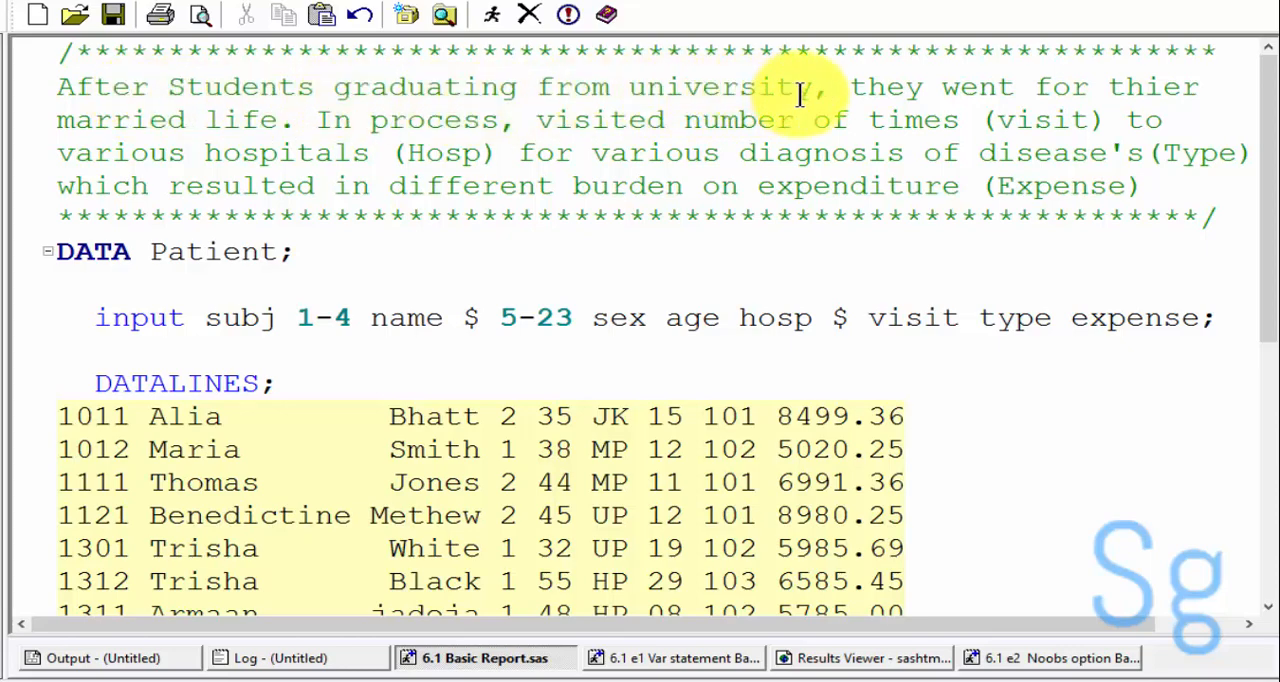
mouse_move(160, 105)
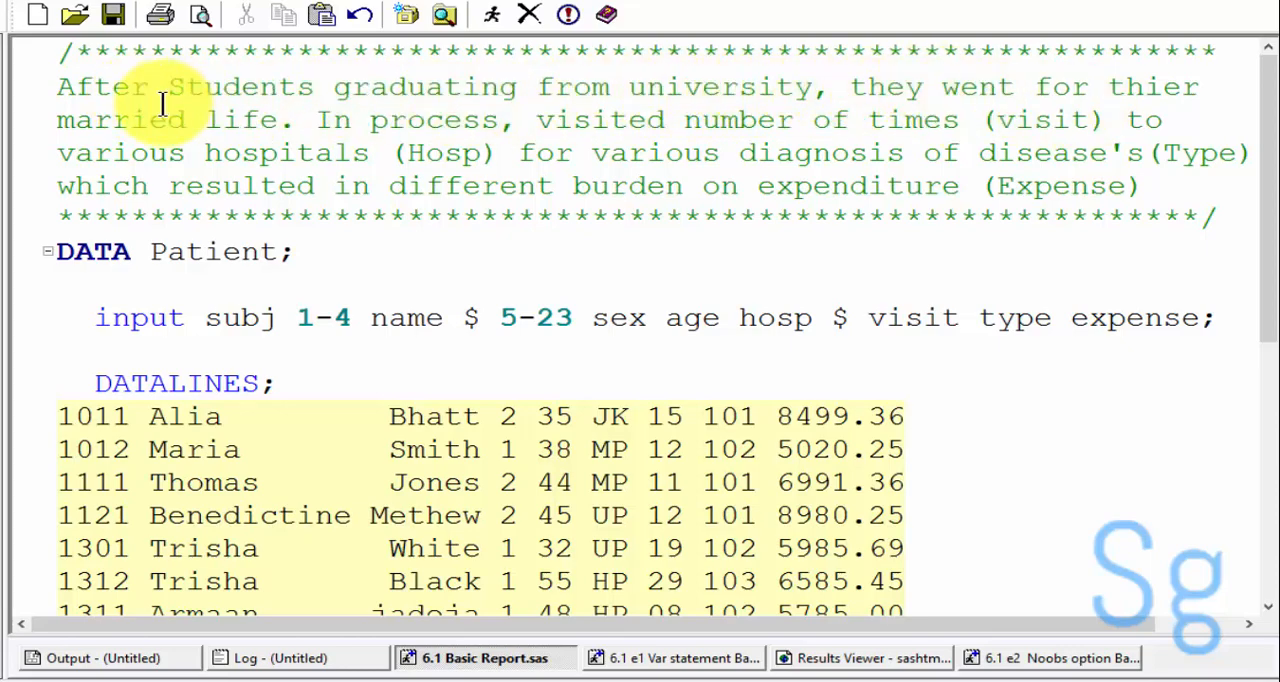
mouse_move(700, 119)
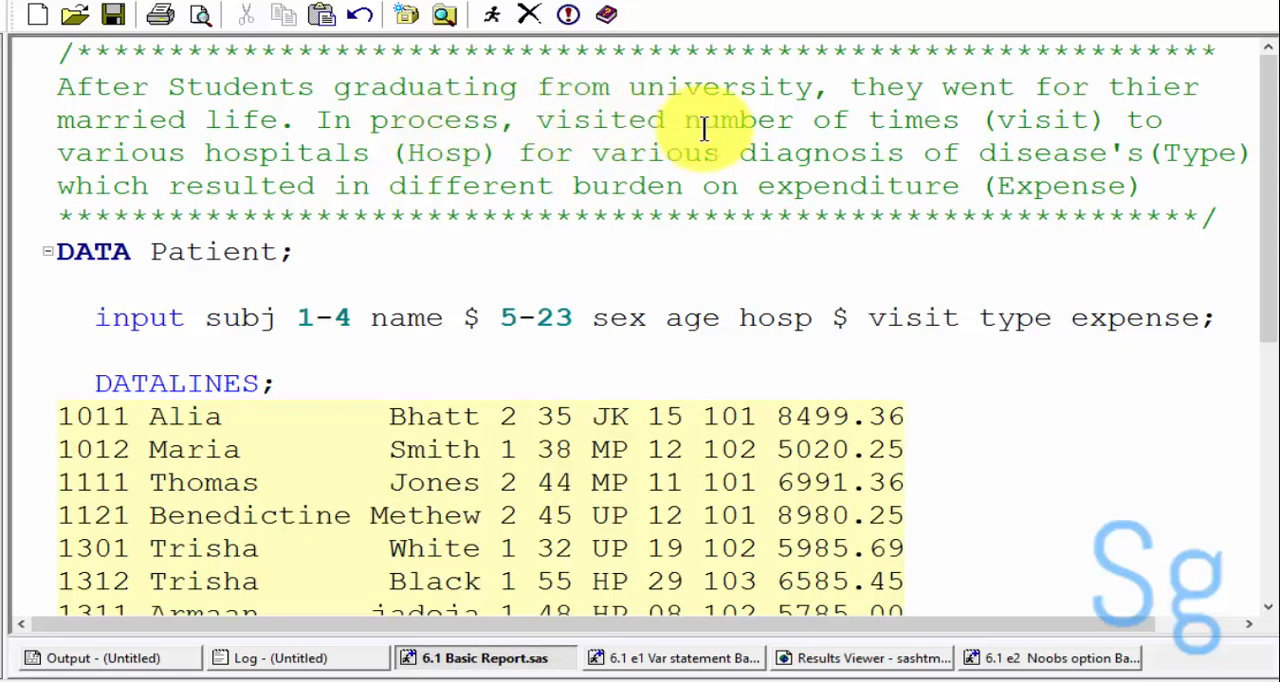
mouse_move(100, 160)
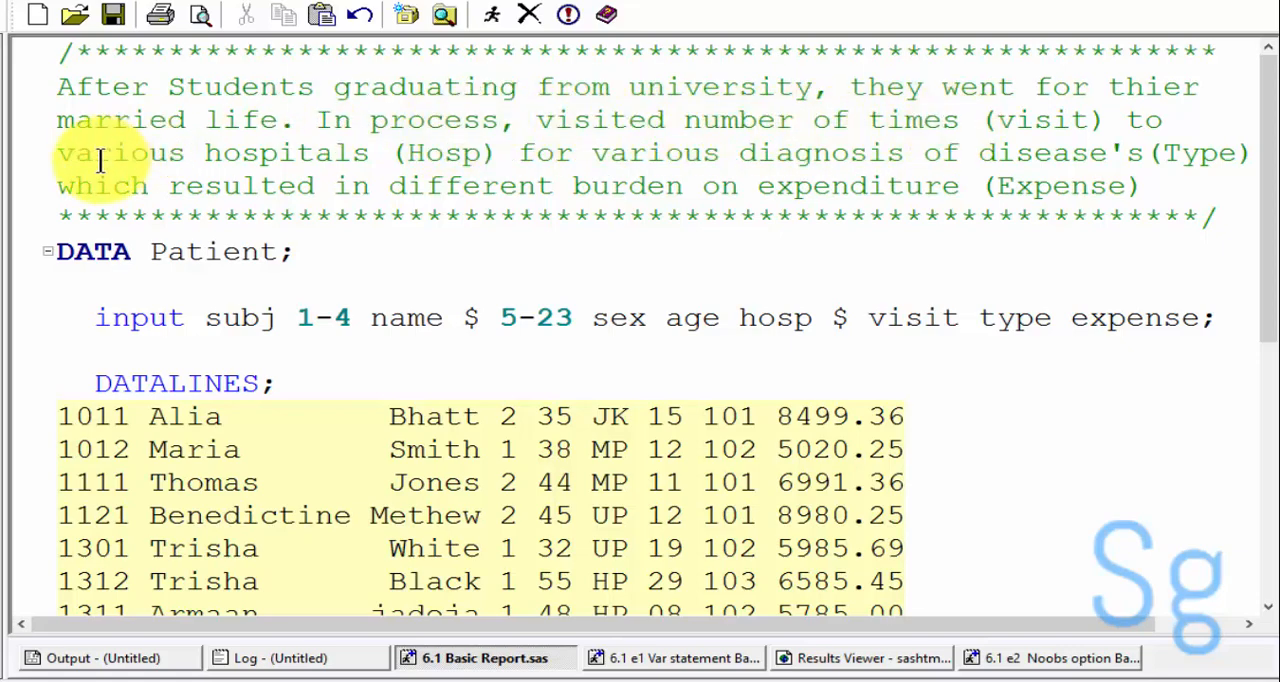
mouse_move(780, 152)
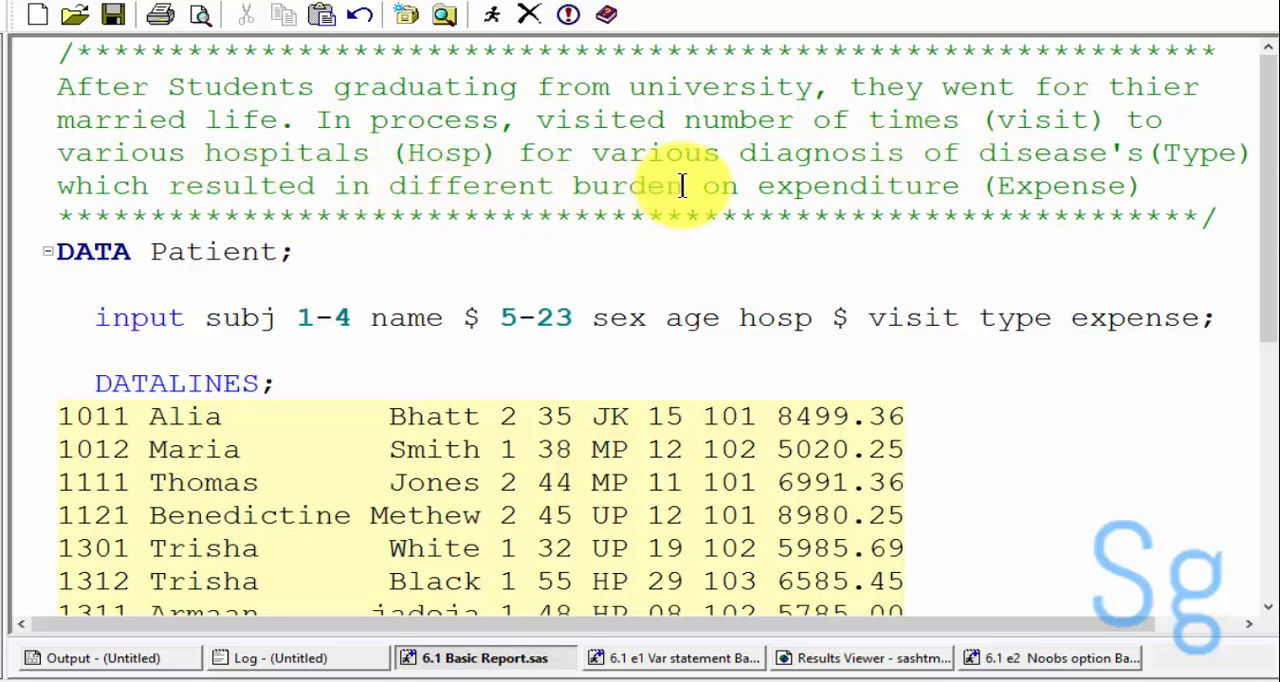
- Scroll past the PROC PRINT comments and view the Basic Report of Patients output table
scroll("down", 3)
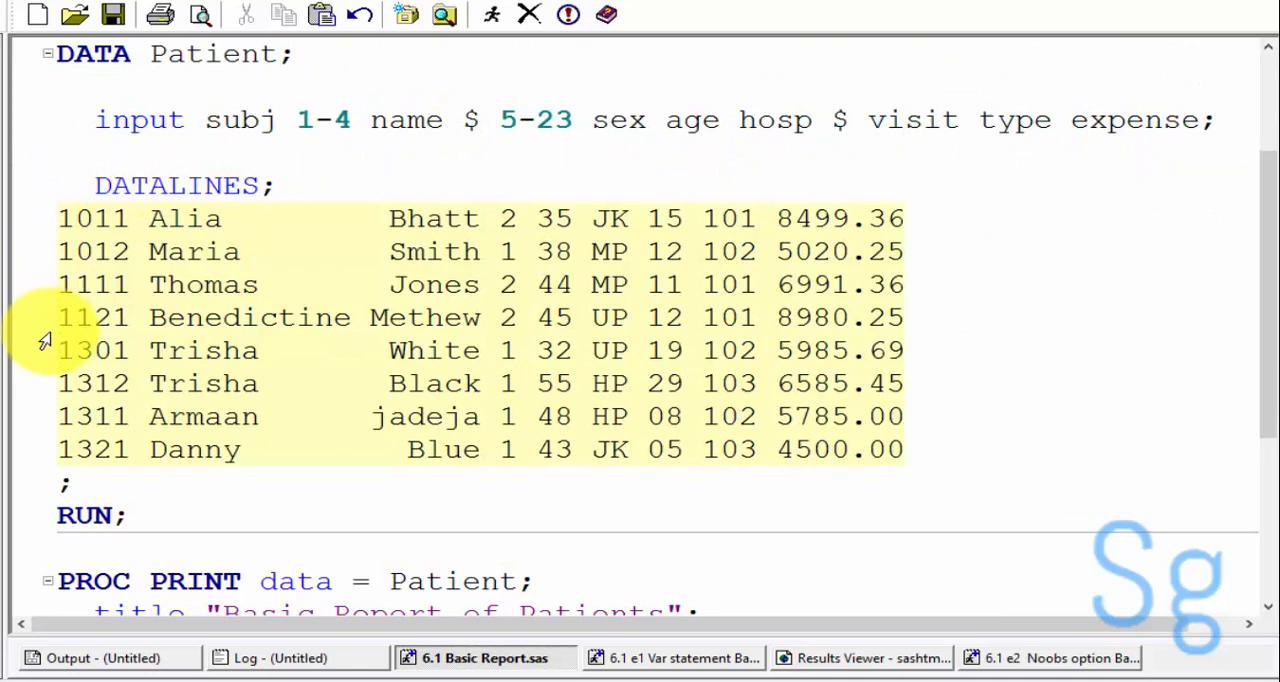
mouse_move(425, 218)
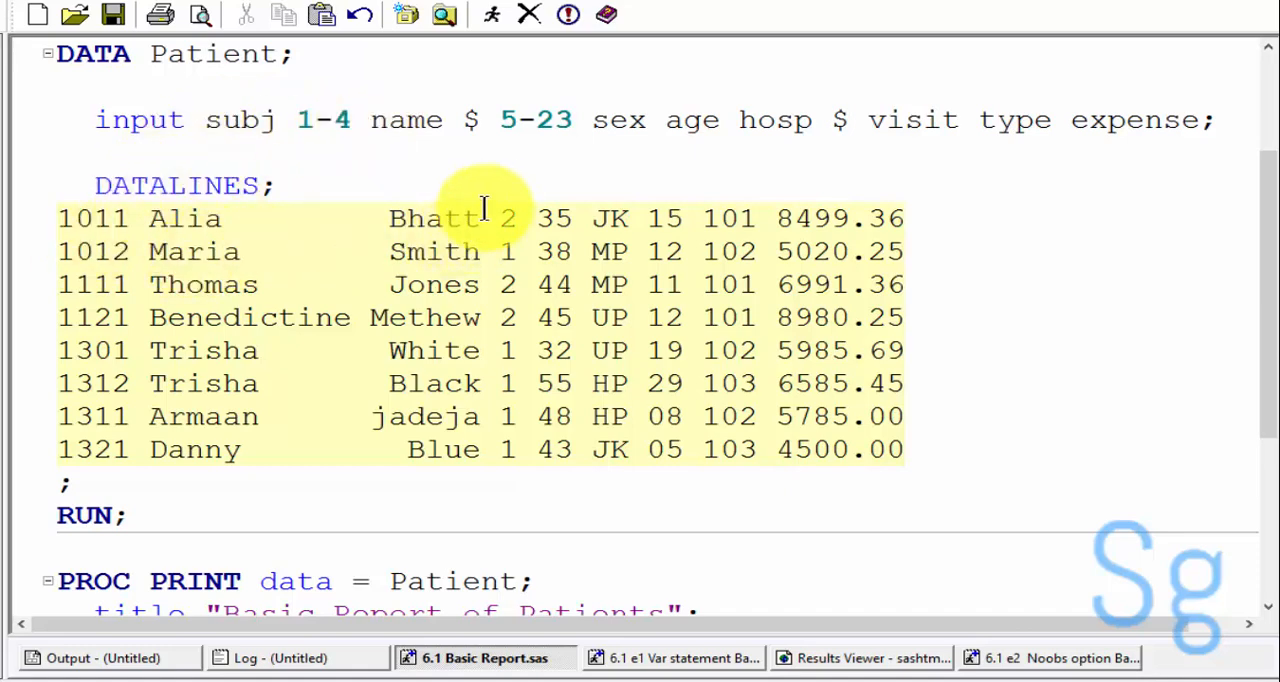
mouse_move(550, 250)
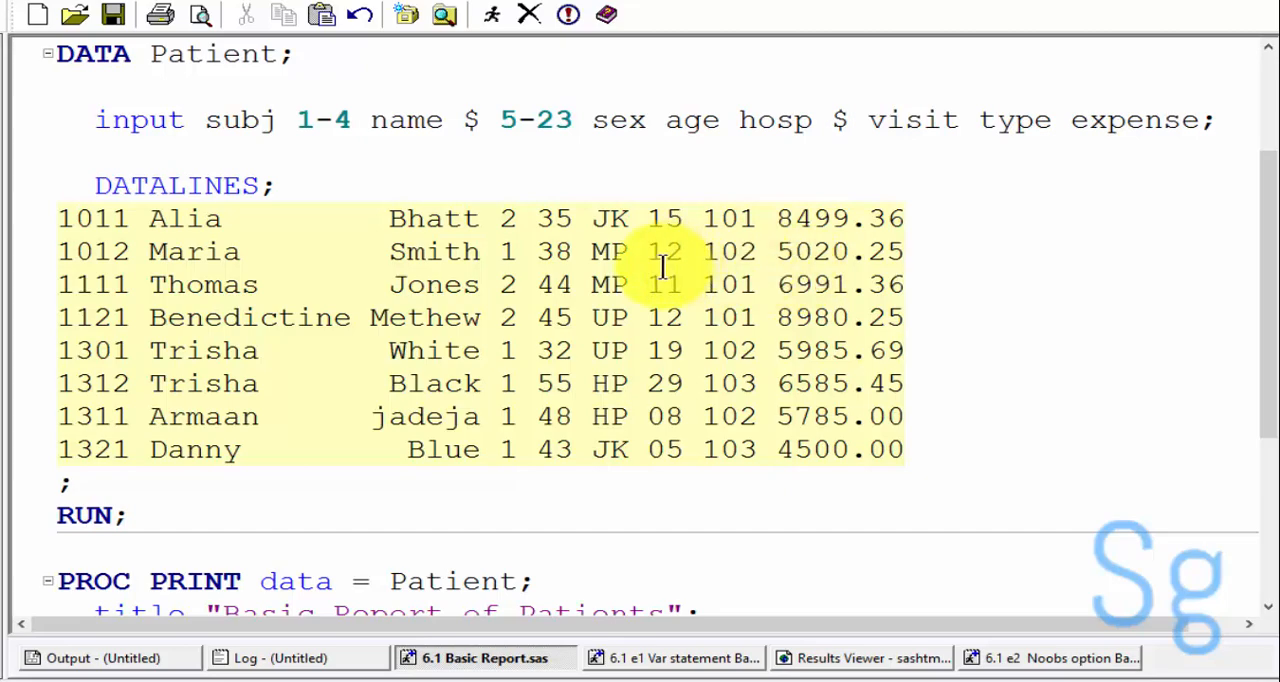
scroll("down", 3)
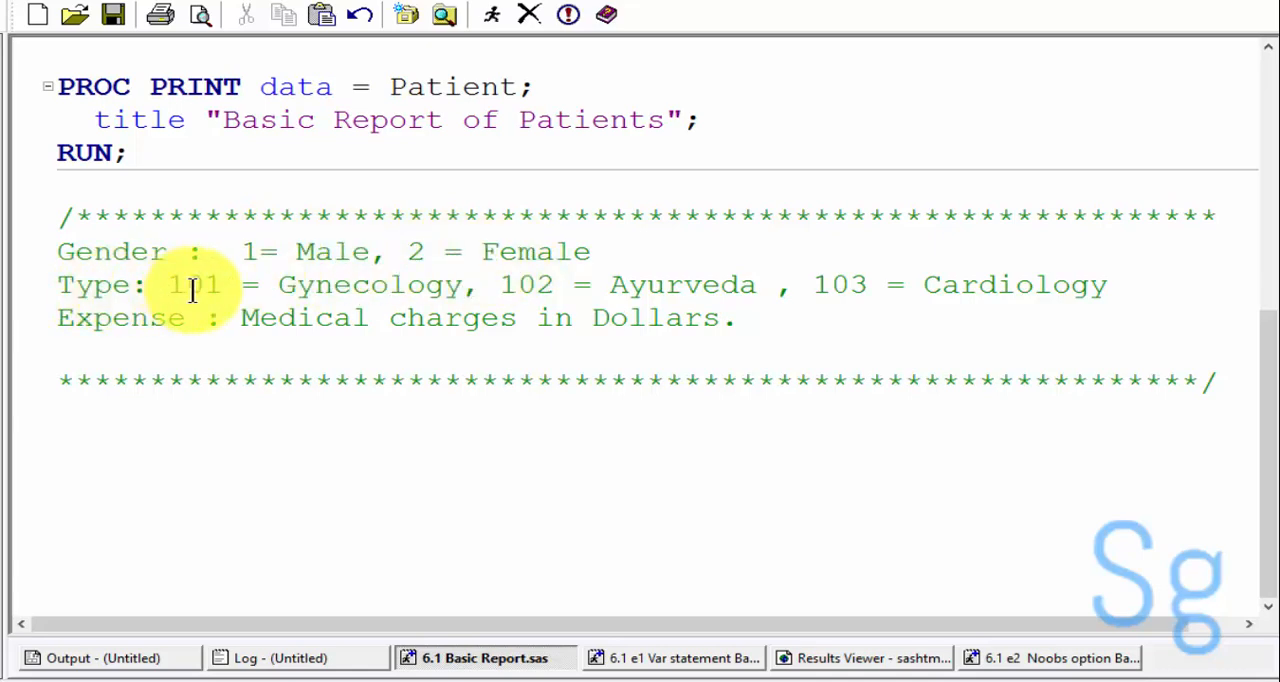
mouse_move(445, 295)
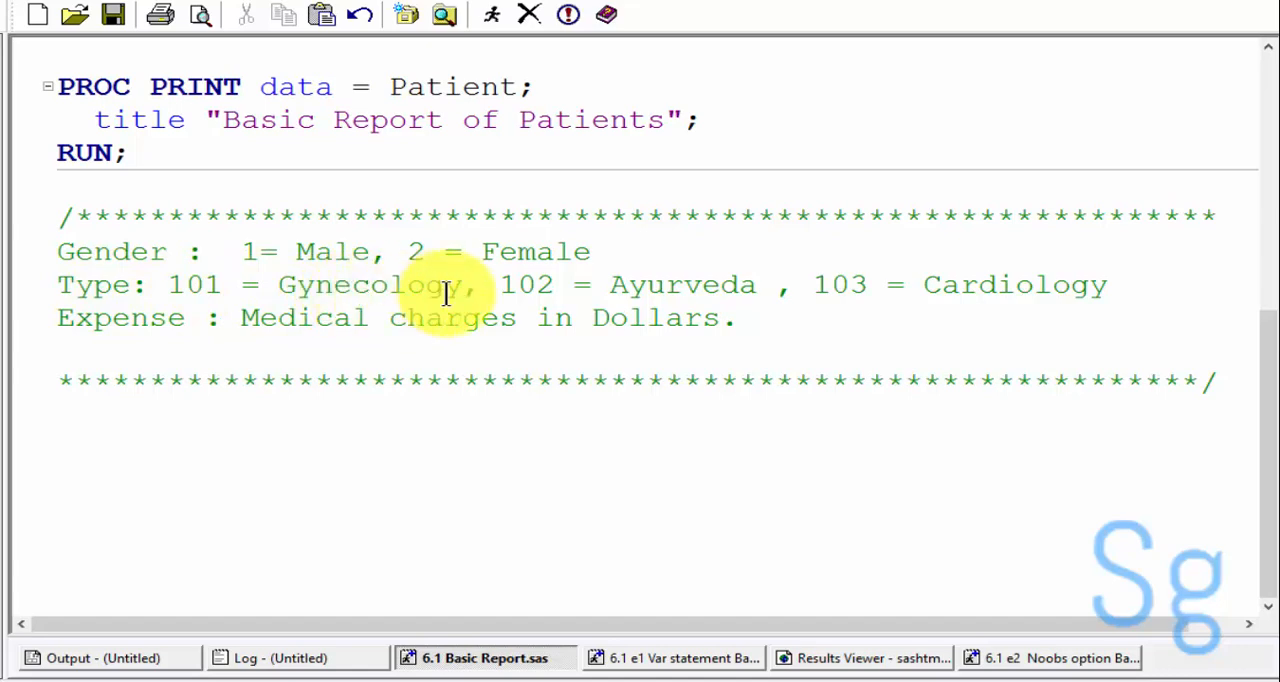
mouse_move(593, 284)
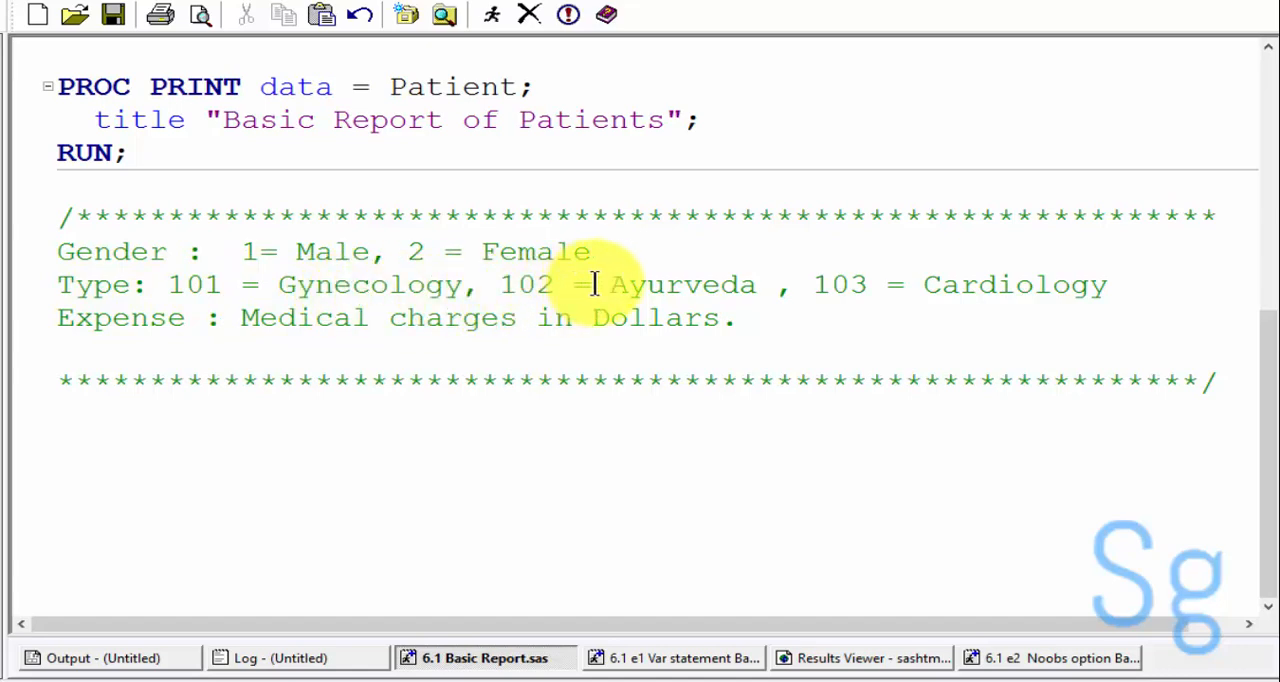
mouse_move(885, 284)
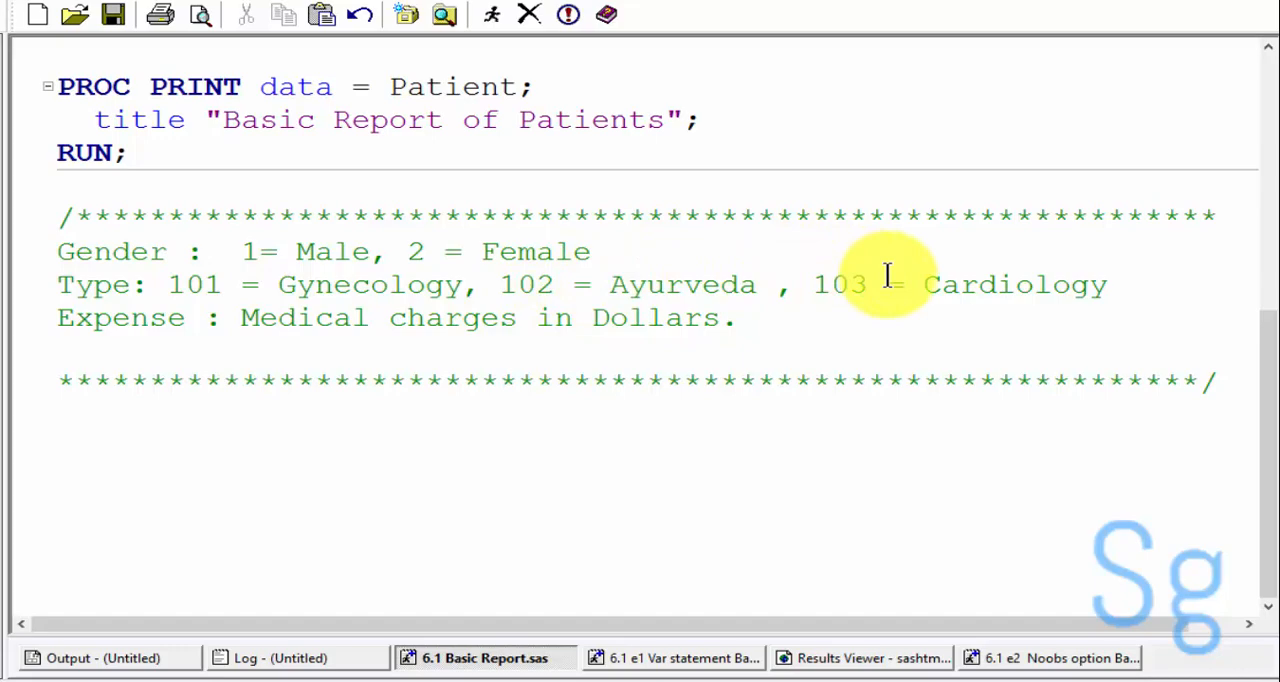
scroll("up", 3)
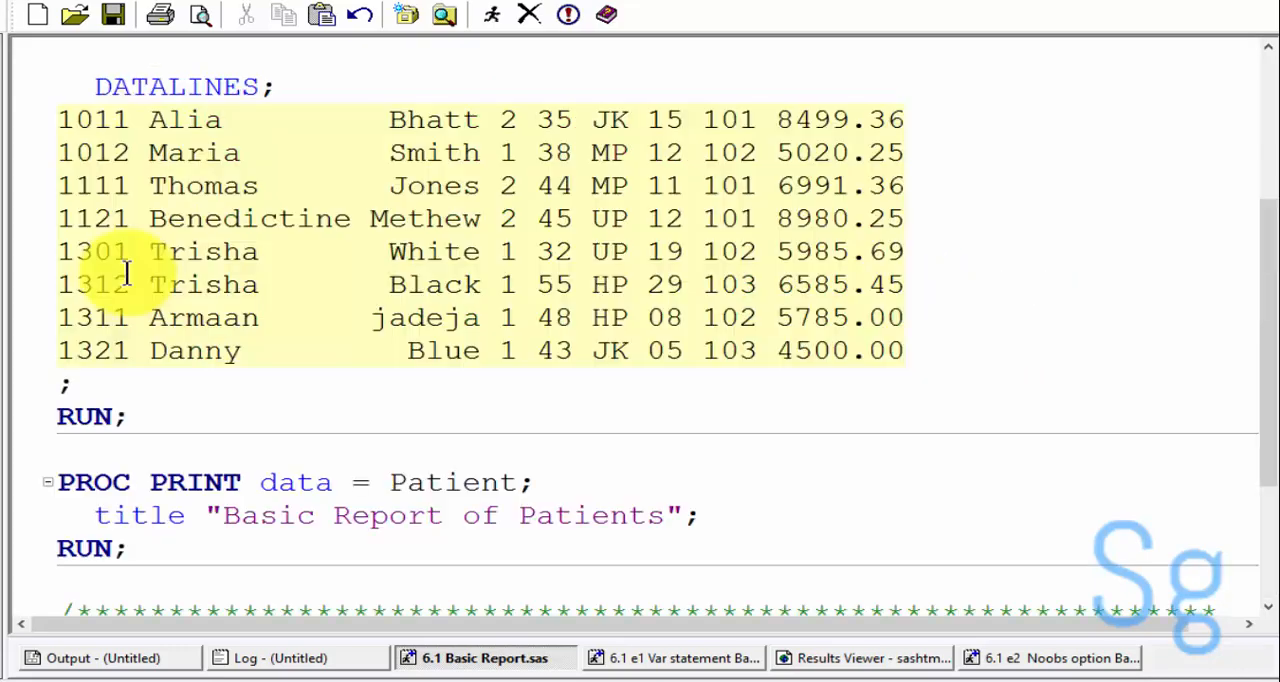
left_click(862, 658)
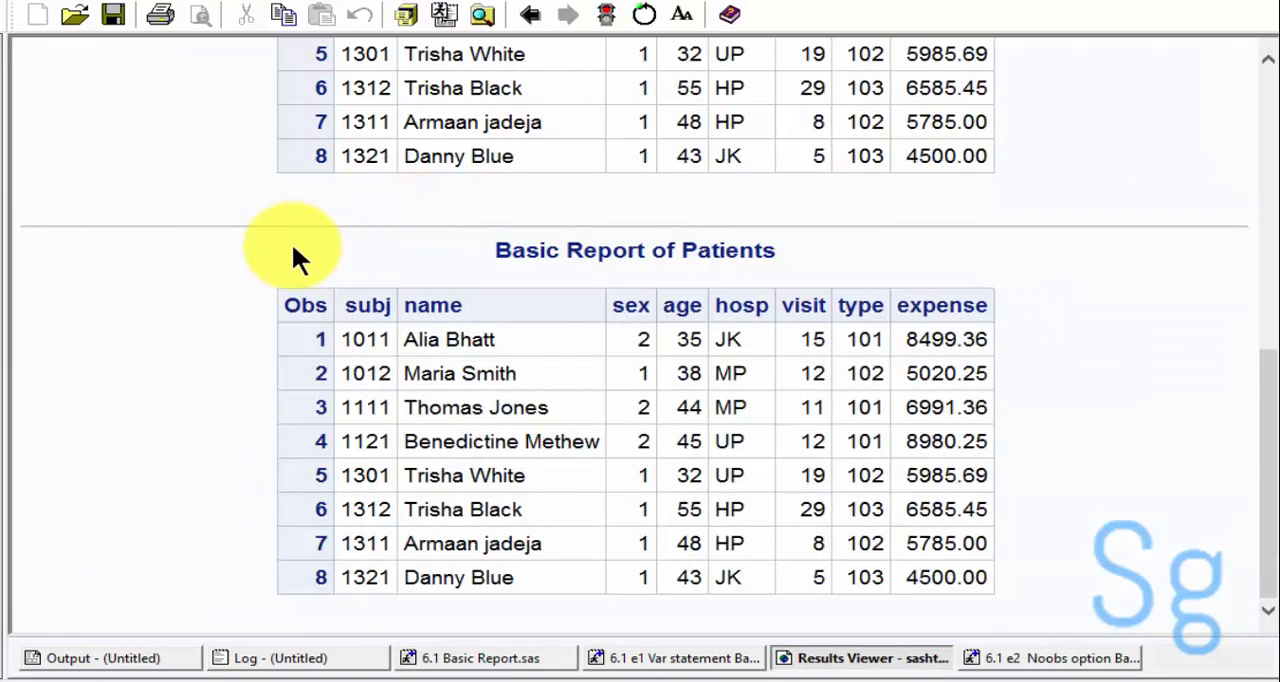
mouse_move(340, 320)
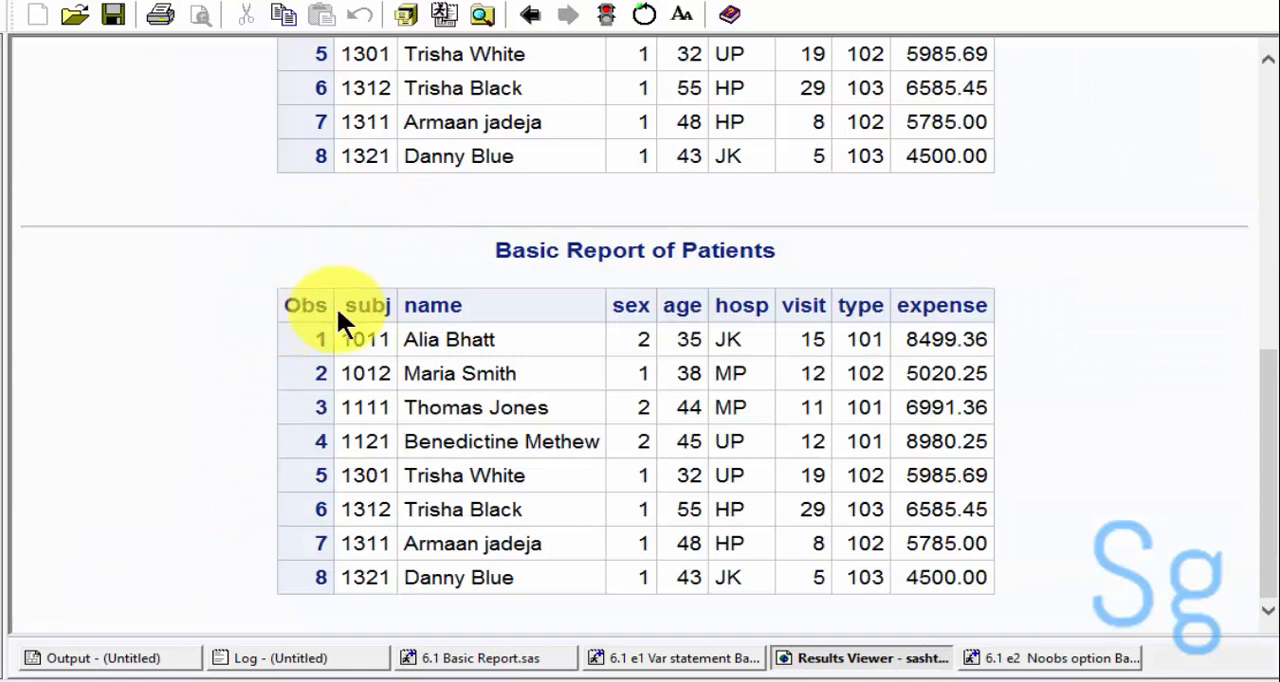
mouse_move(310, 330)
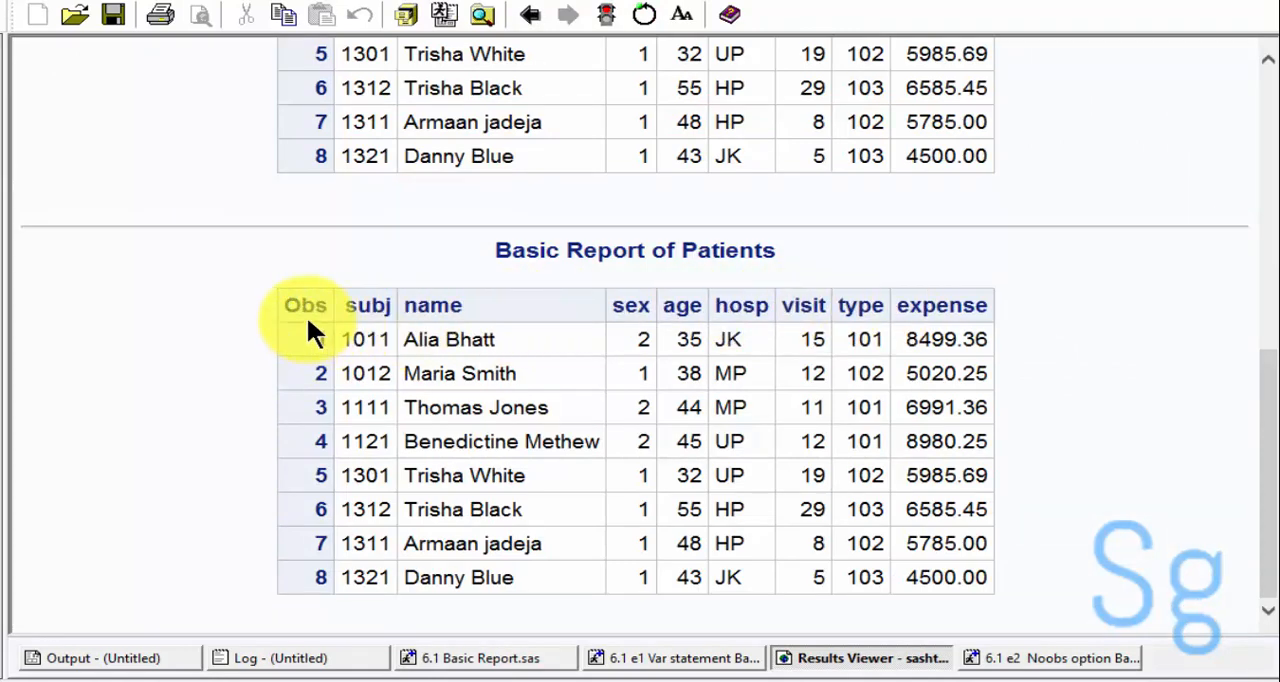
mouse_move(305, 585)
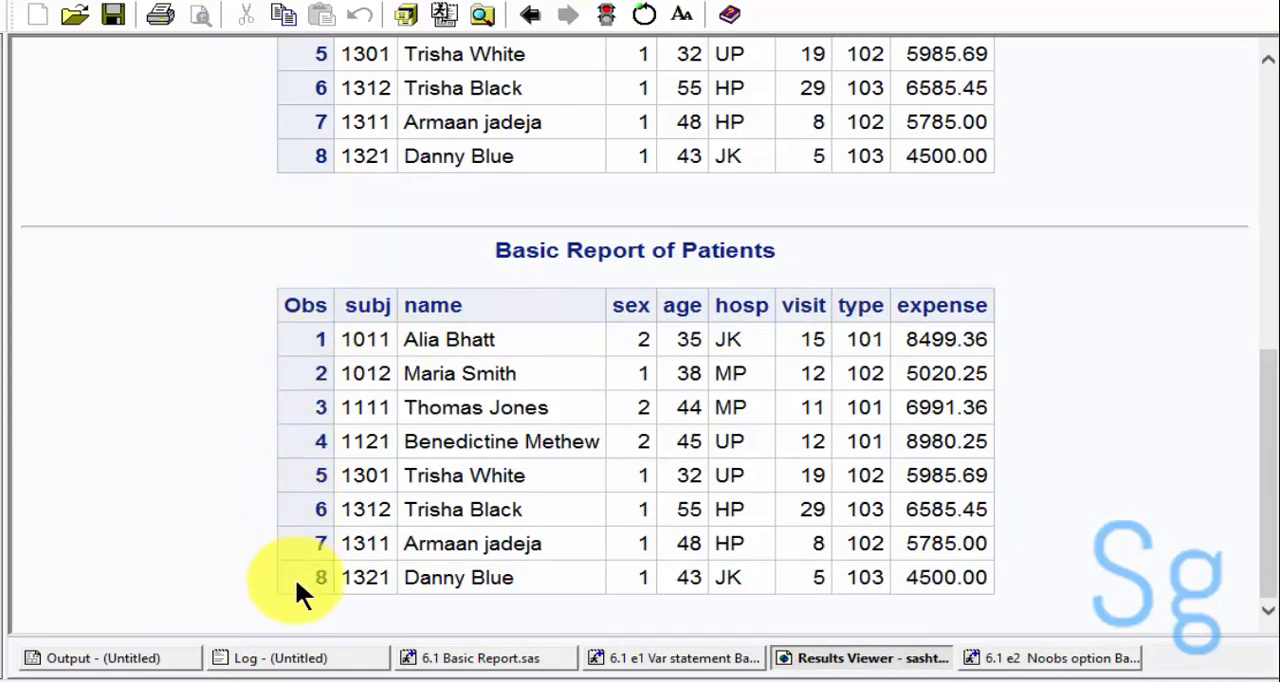
mouse_move(305, 305)
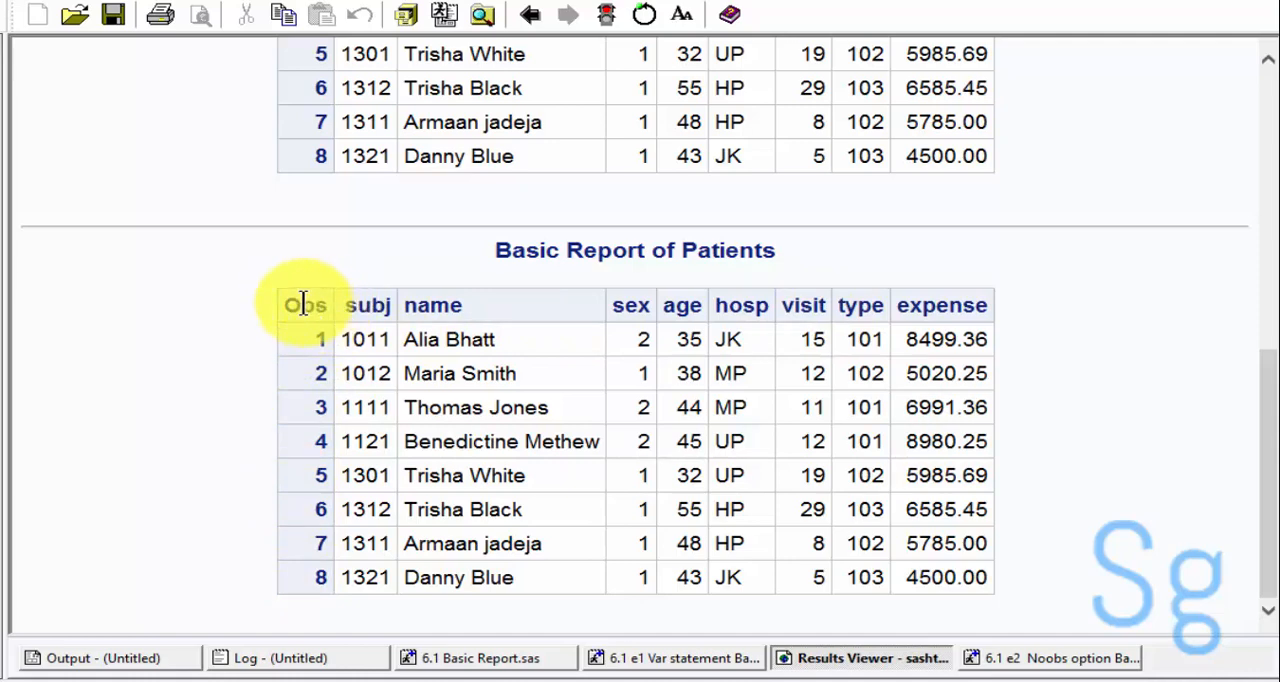
mouse_move(290, 370)
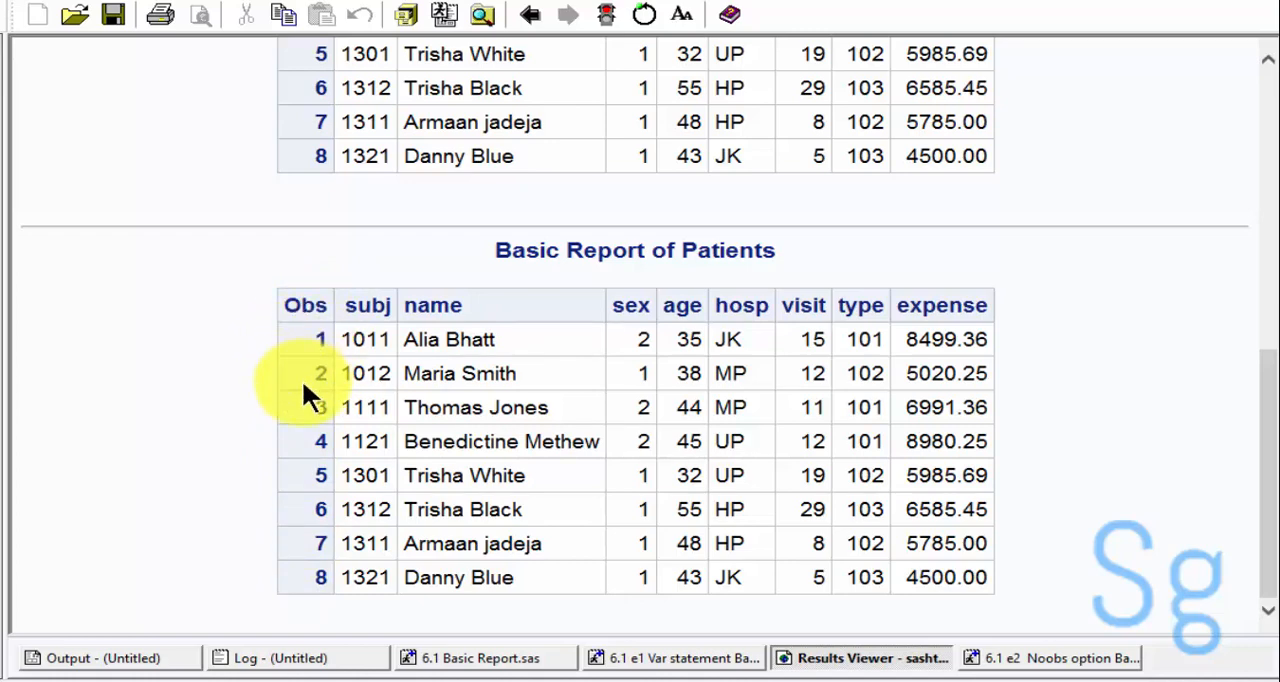
mouse_move(355, 315)
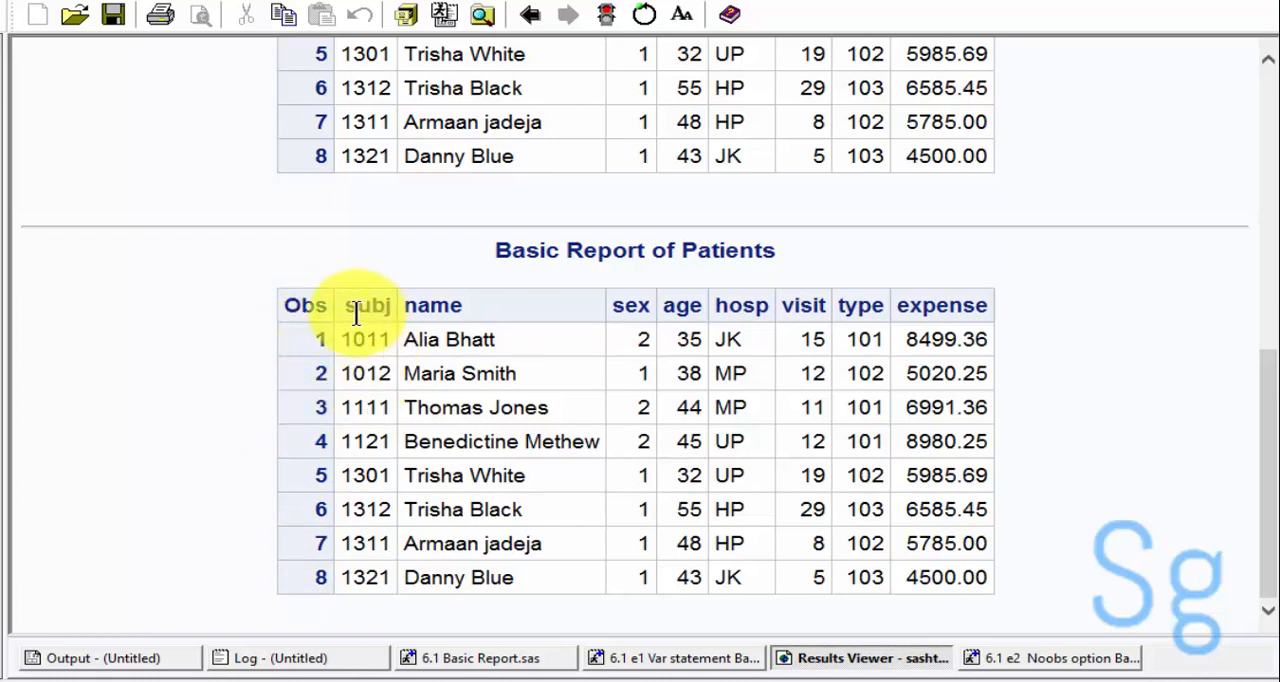
mouse_move(515, 305)
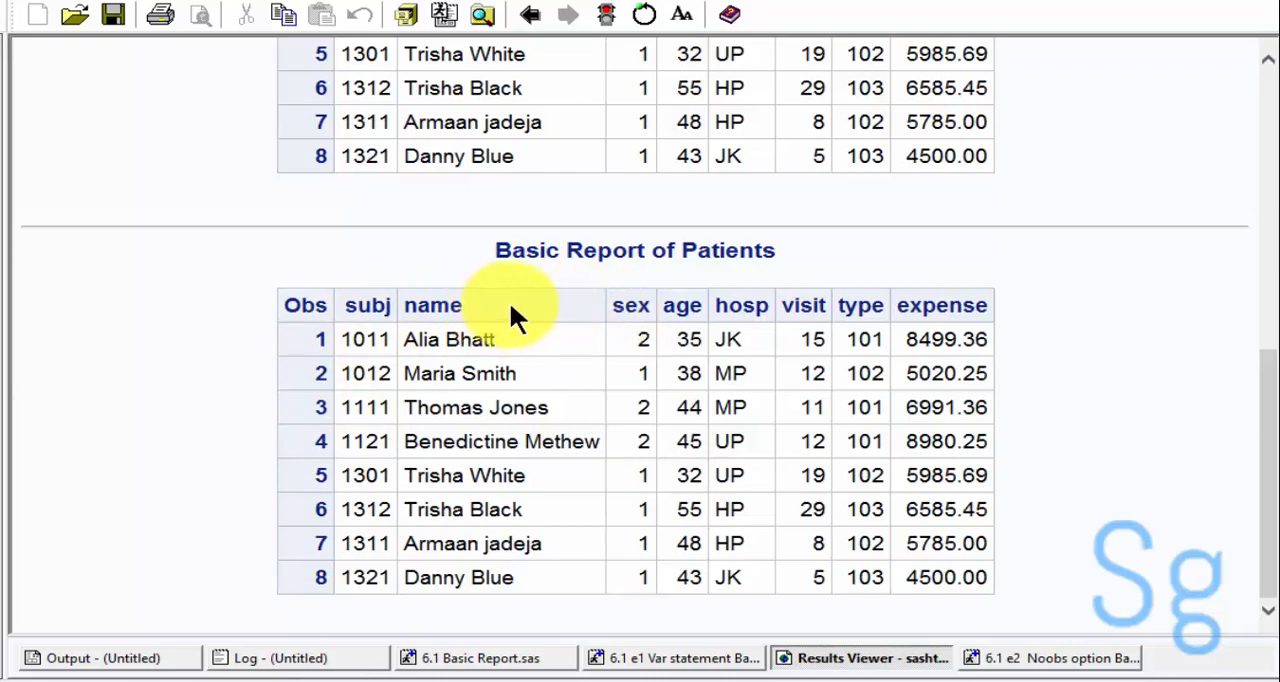
- Switch to the 6.1 Basic Report.sas editor window showing the PROC PRINT step
left_click(479, 657)
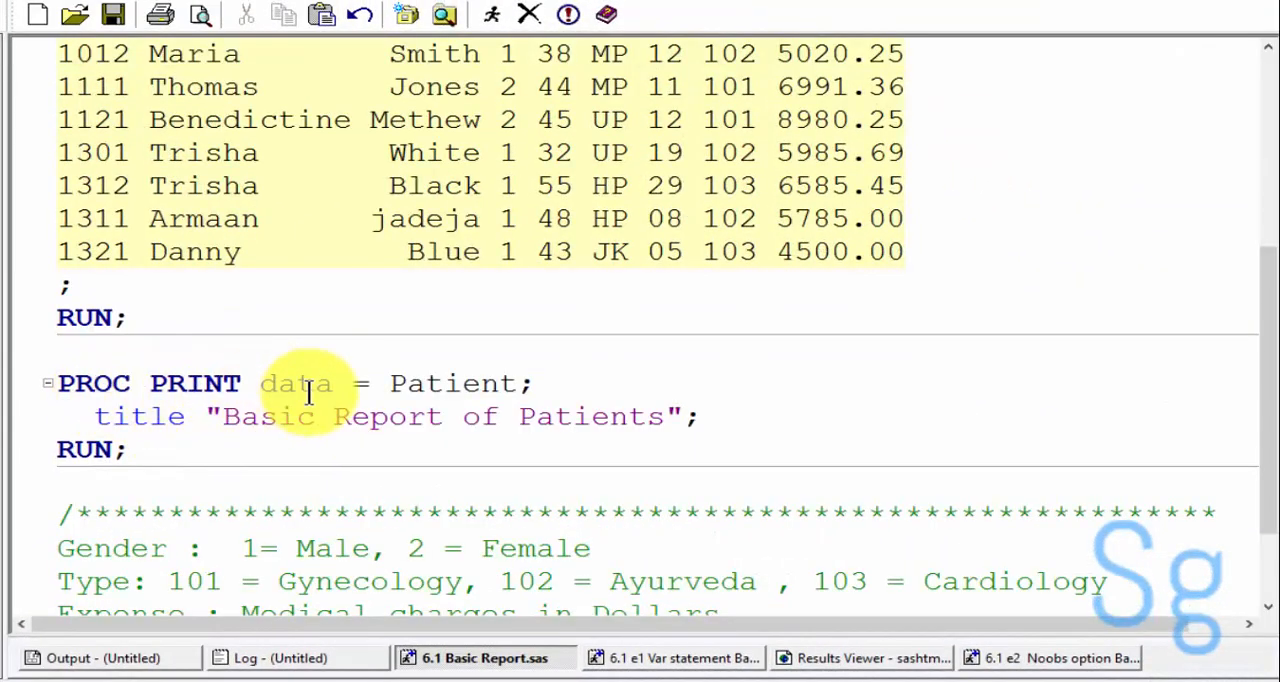
- Add a 'var' statement on a new line below the report title
key("Return")
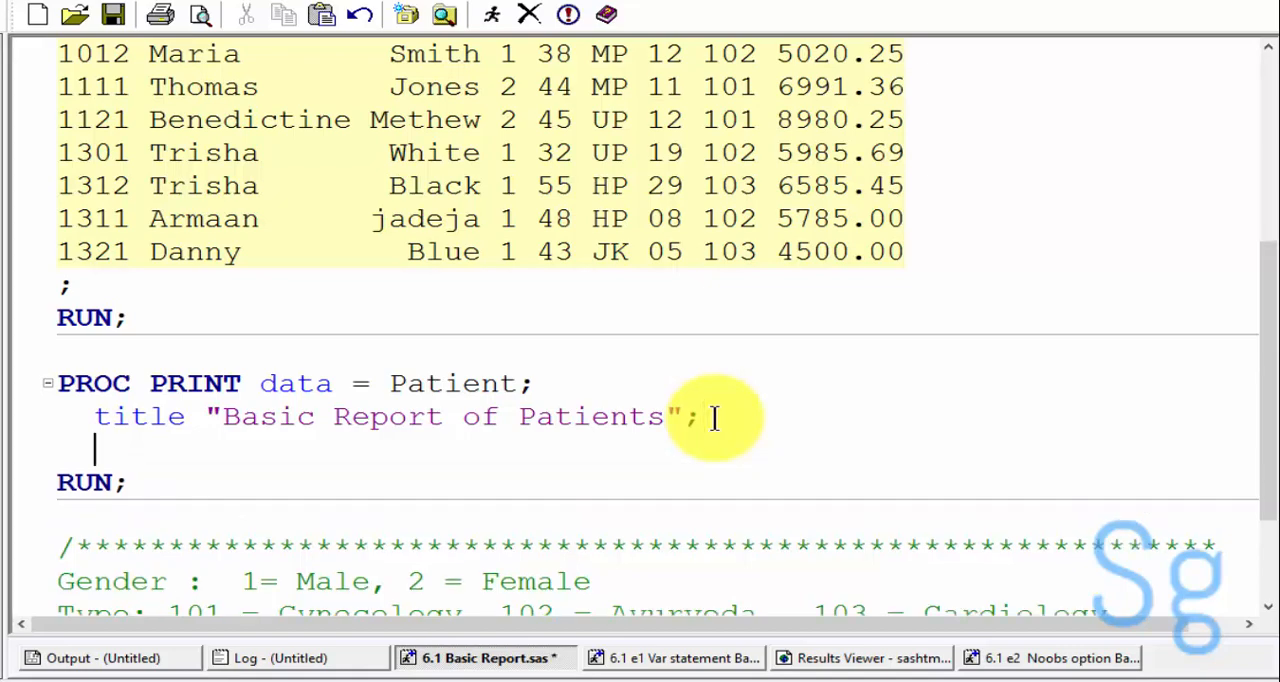
type("var")
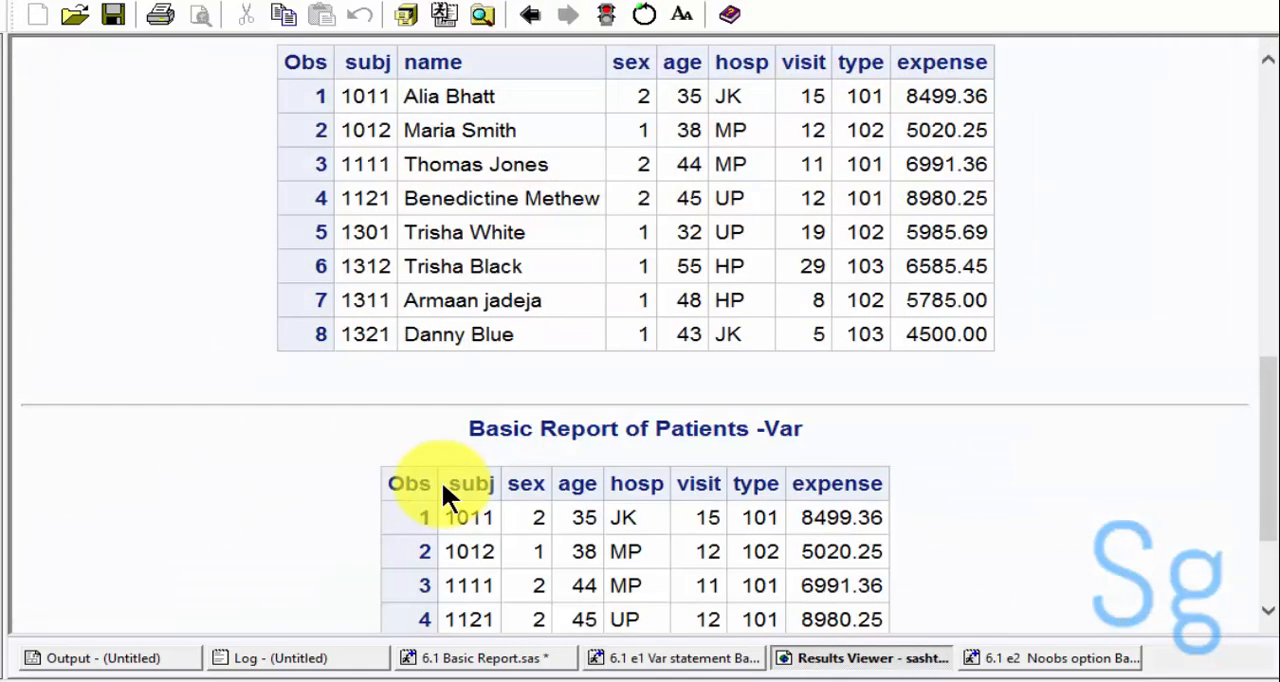
mouse_move(725, 490)
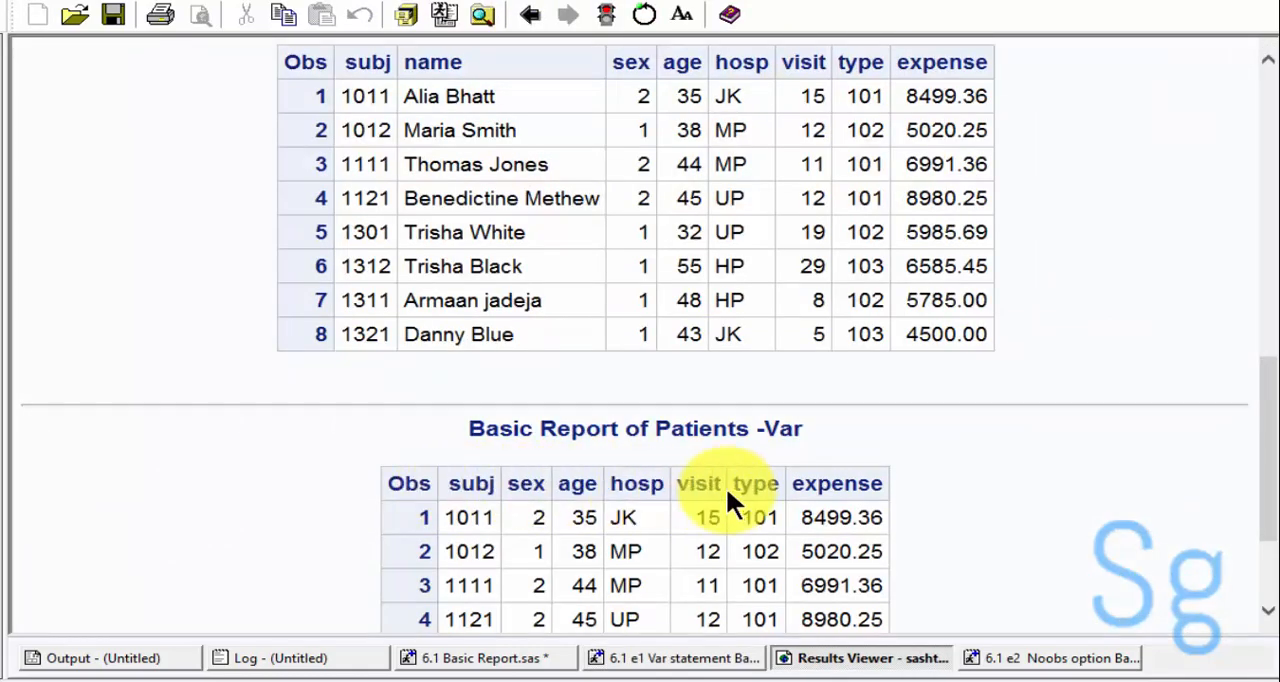
mouse_move(578, 490)
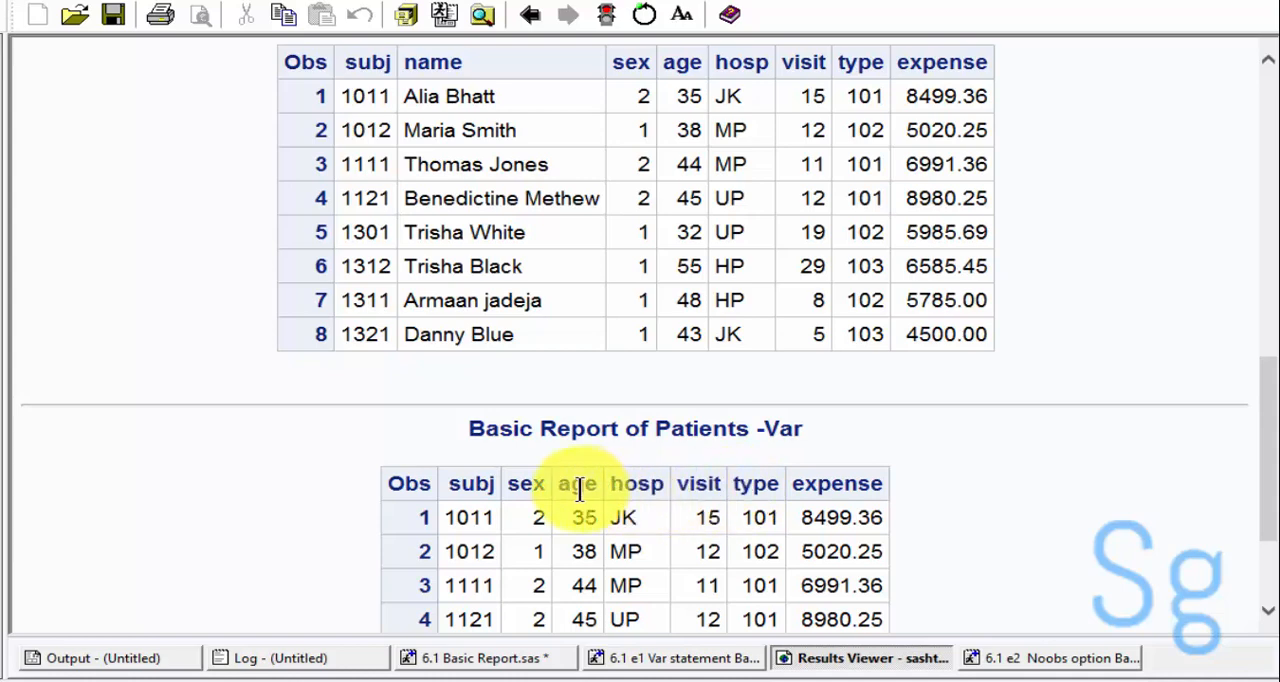
mouse_move(470, 483)
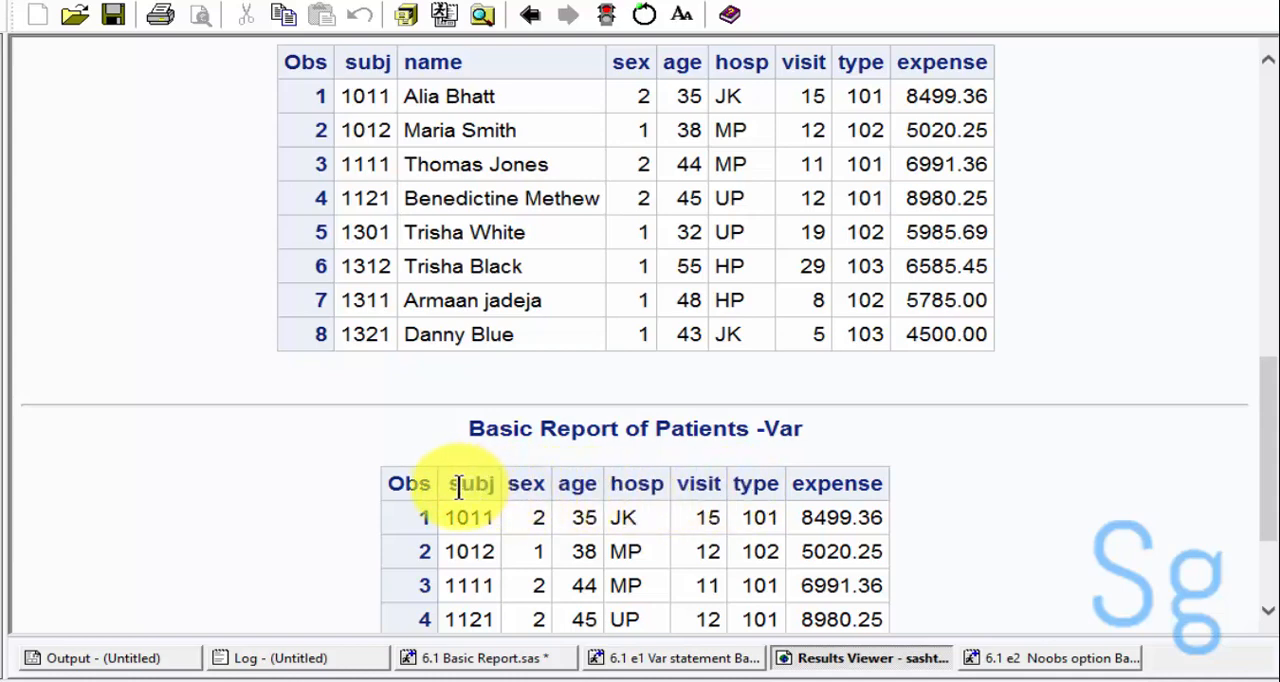
mouse_move(538, 490)
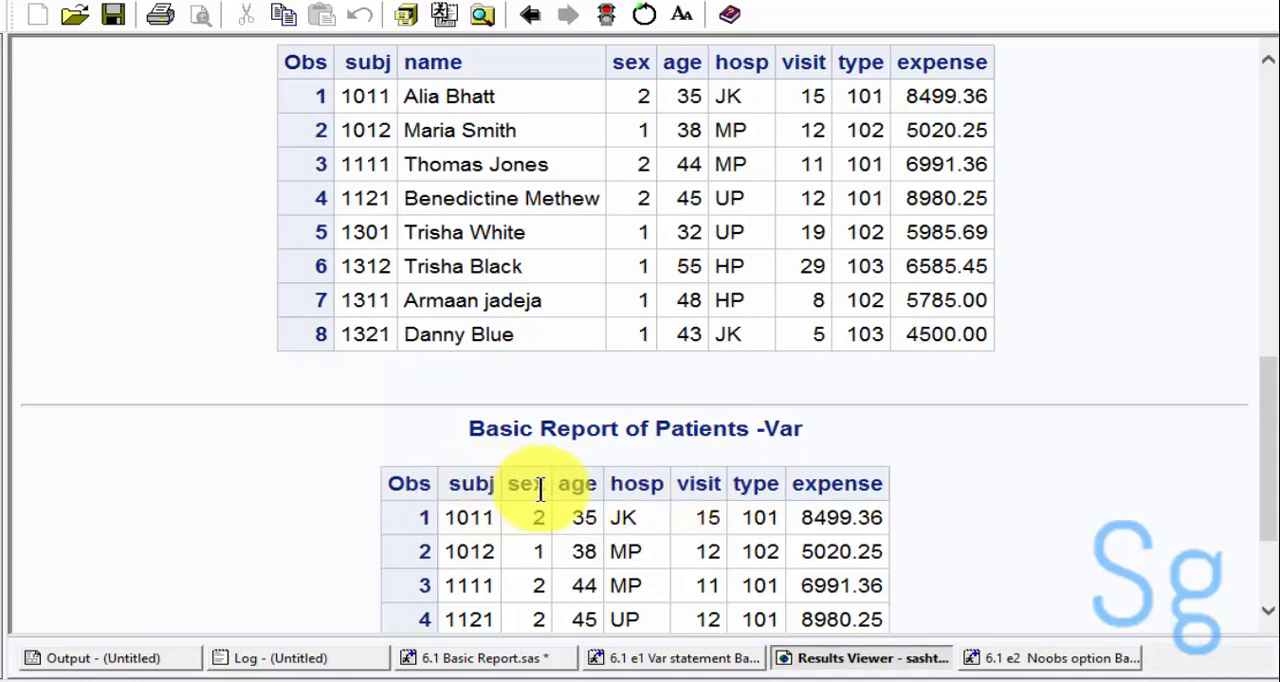
mouse_move(675, 551)
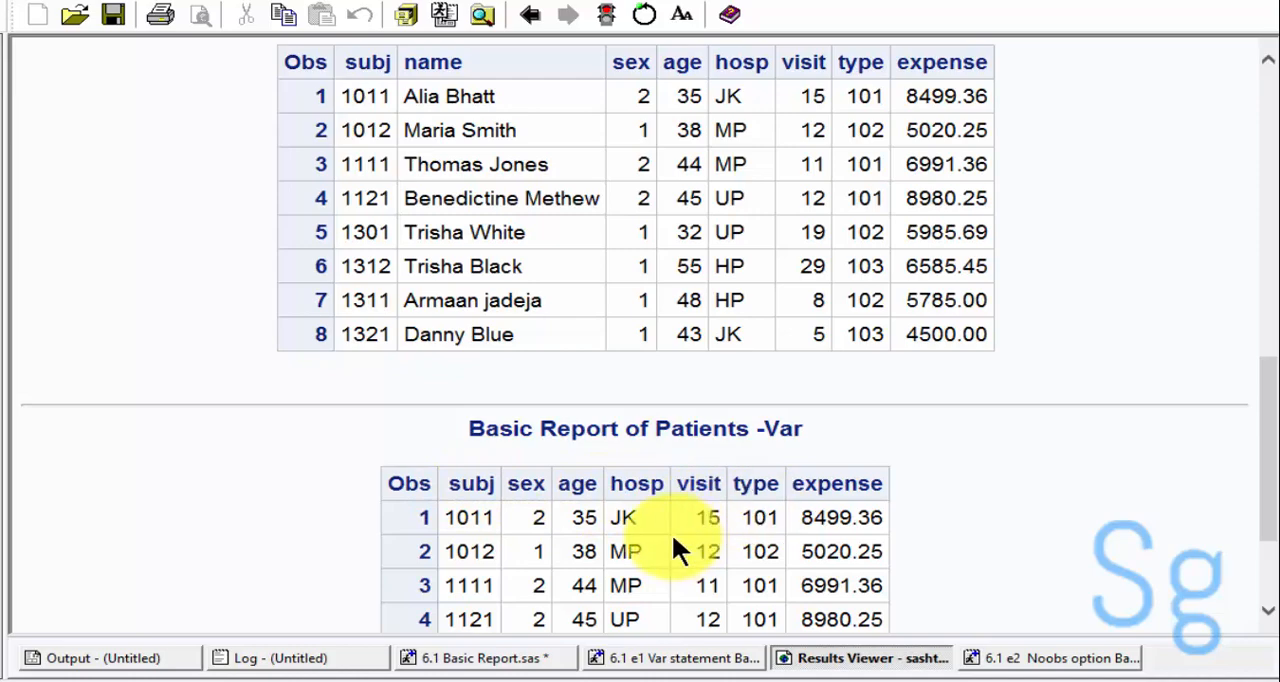
- Scroll to see all eight rows of the Basic Report of Patients -Var table
scroll("down", 3)
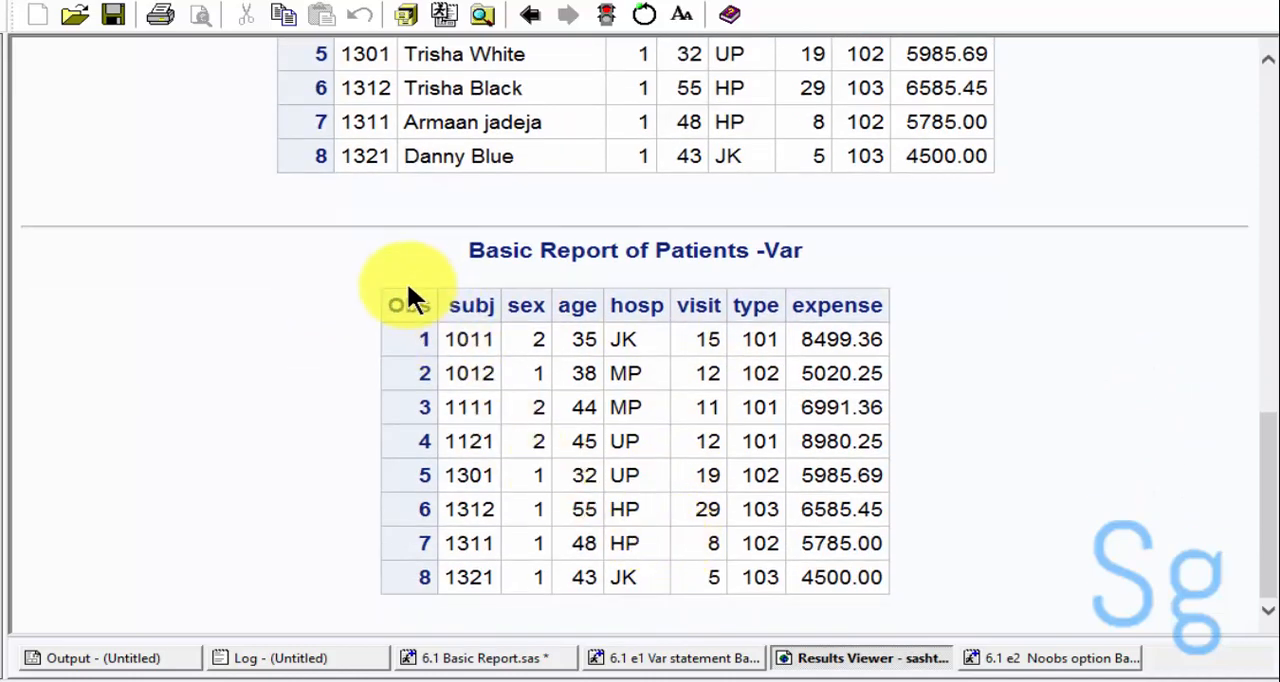
mouse_move(410, 300)
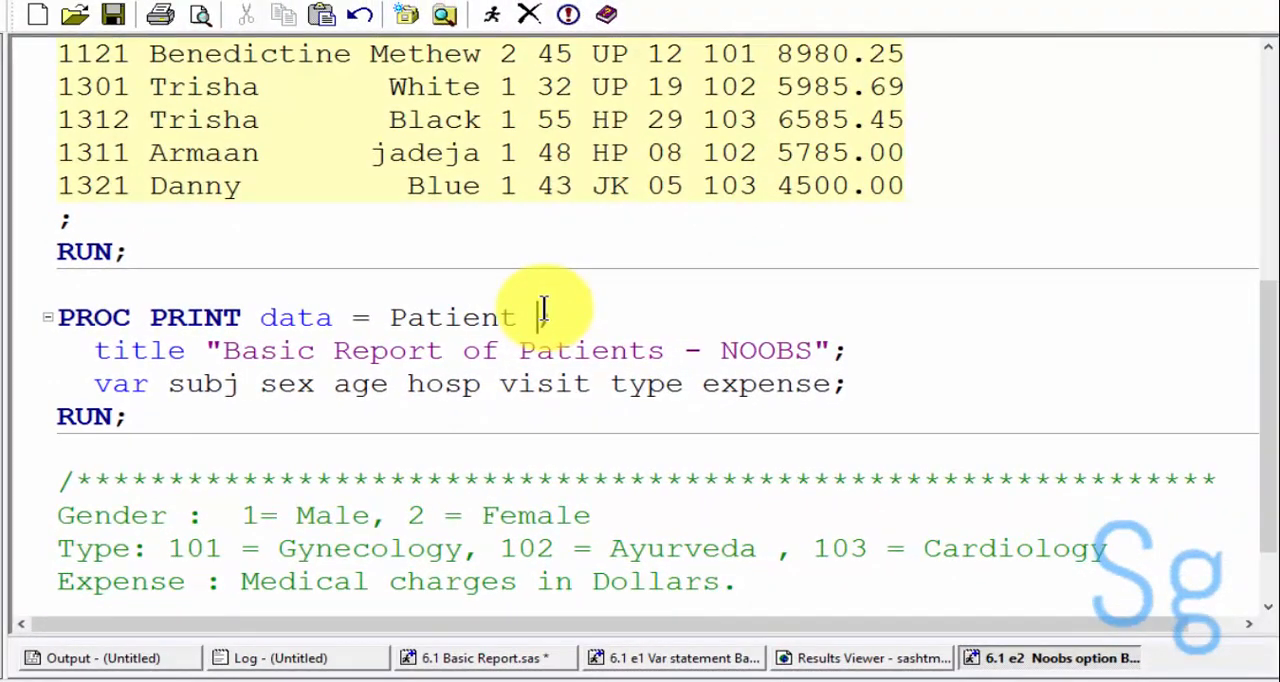
- Add NOOBS to the PROC PRINT statement and submit the program
type("NOOBS;")
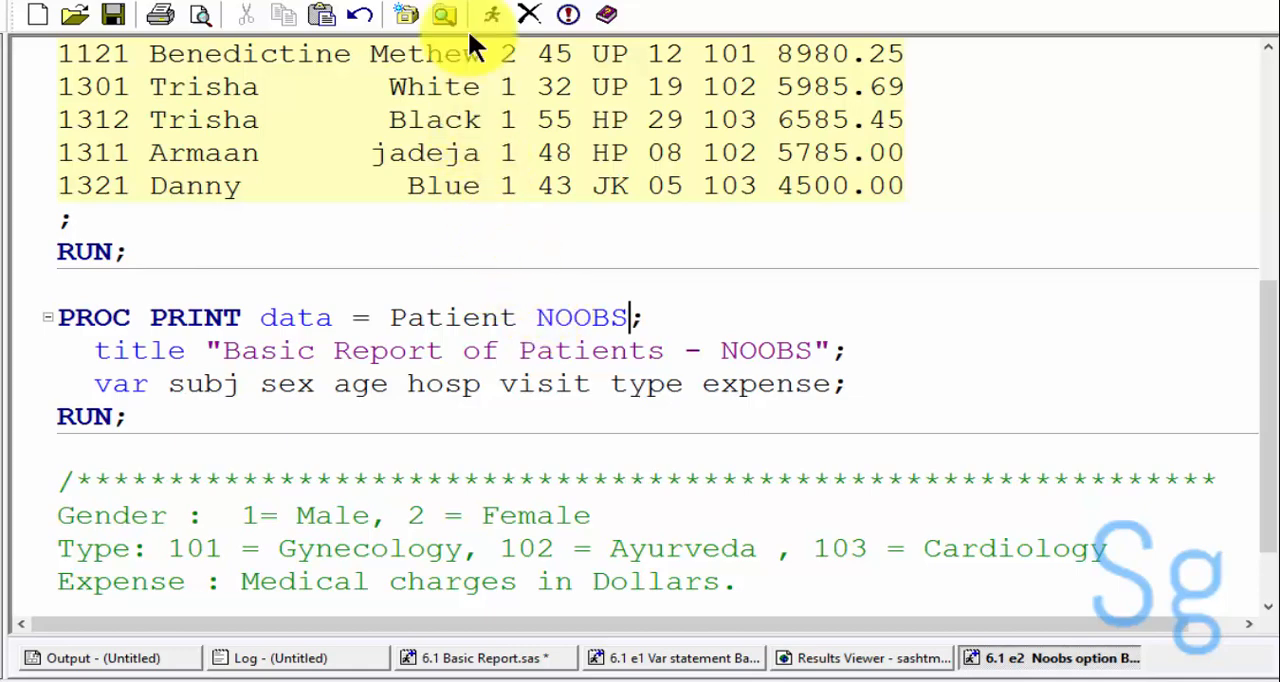
left_click(491, 14)
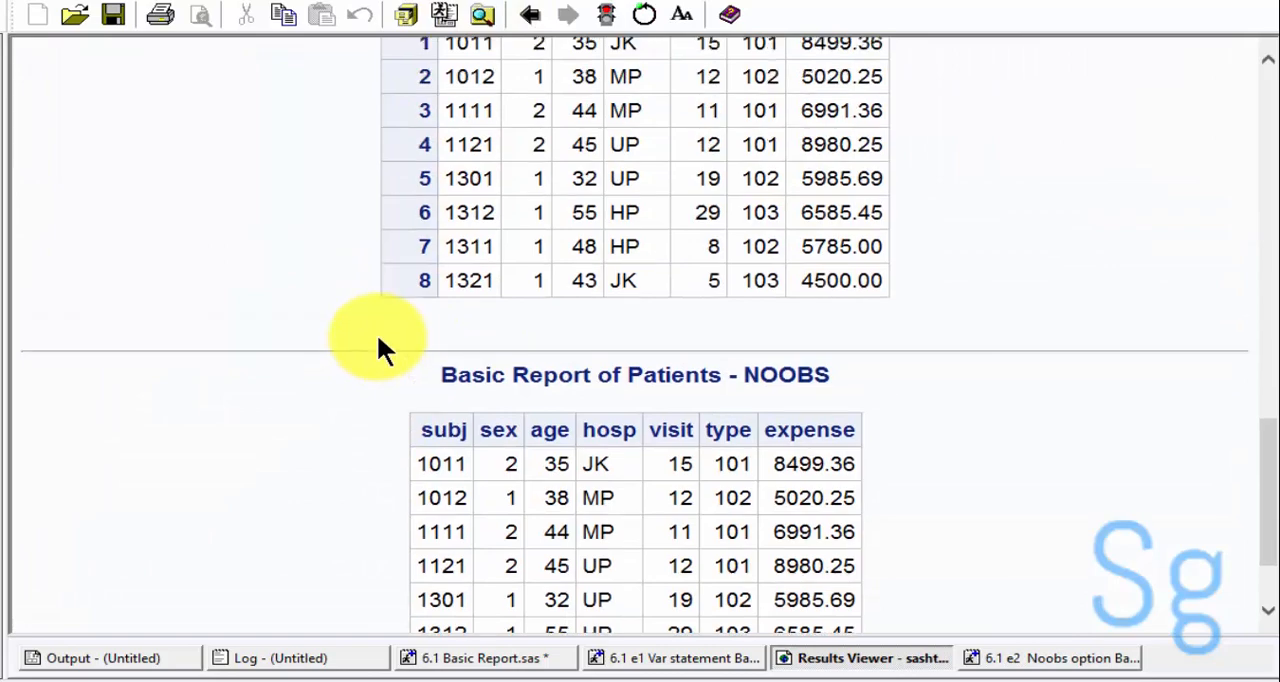
- Scroll through the NOOBS report to review all eight rows without the Obs column
scroll("up", 3)
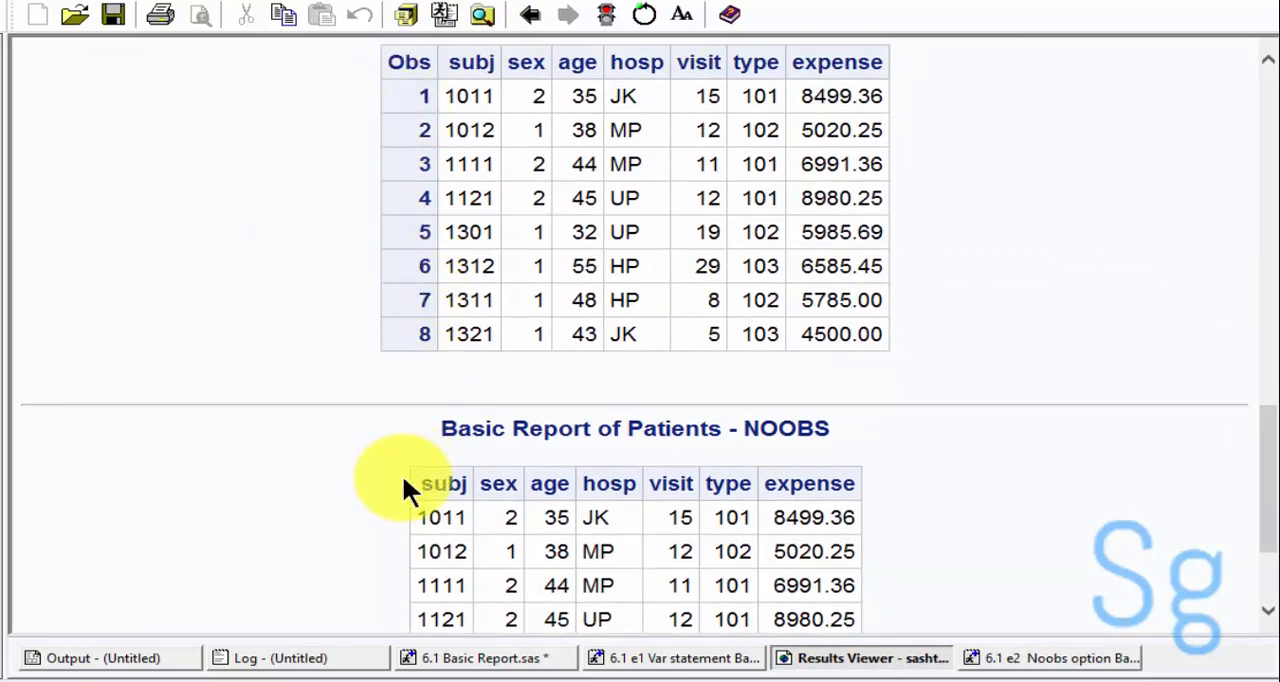
scroll("down", 3)
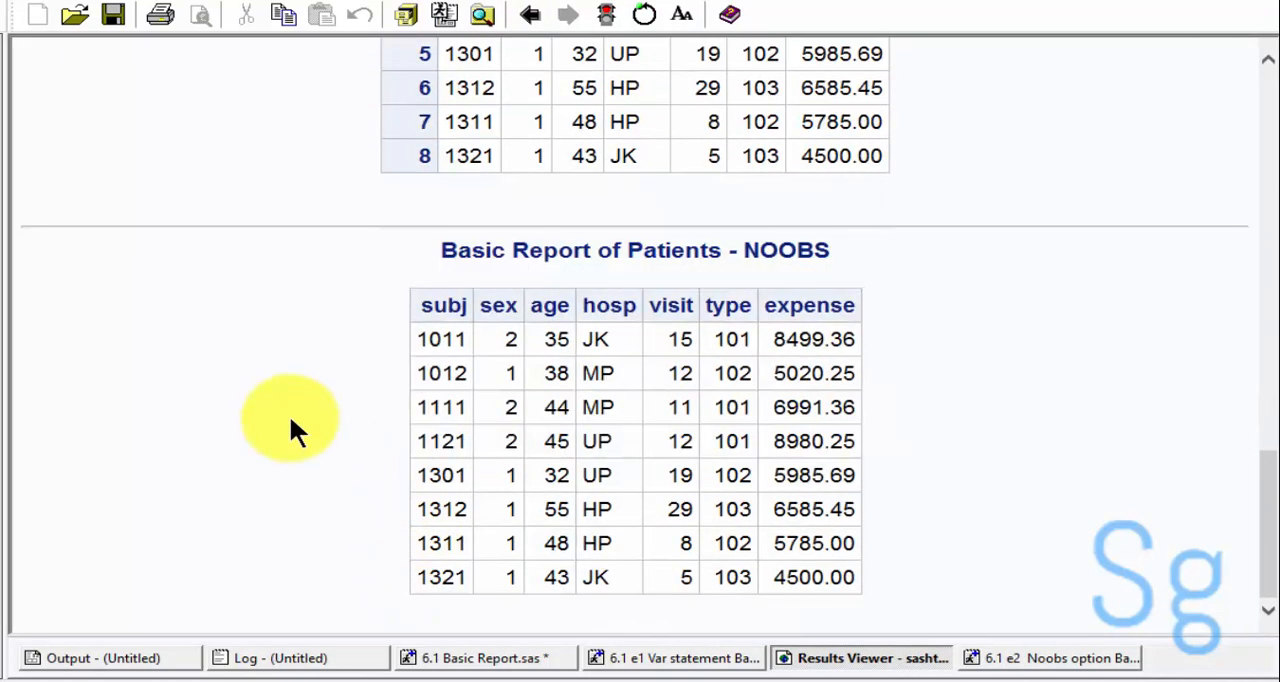